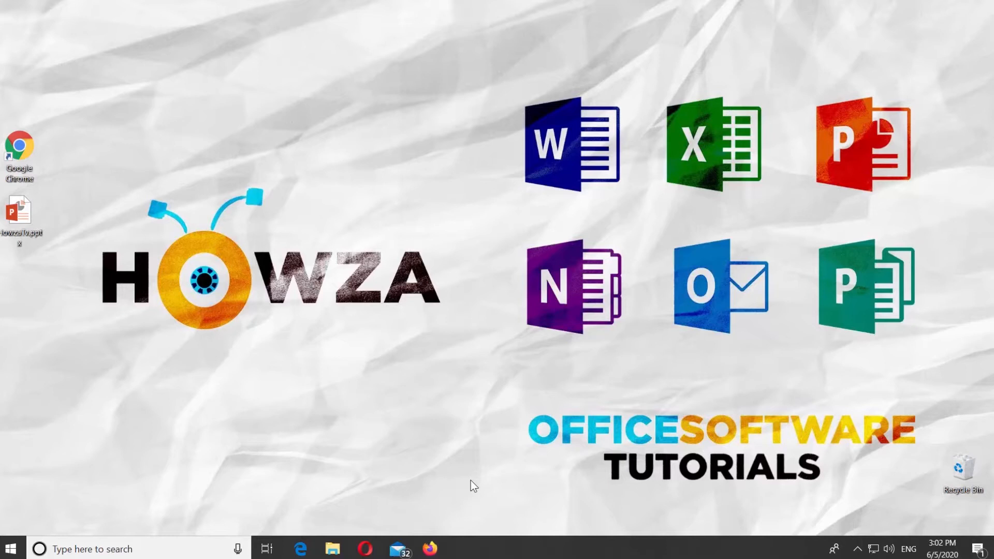
mouse_move(39, 219)
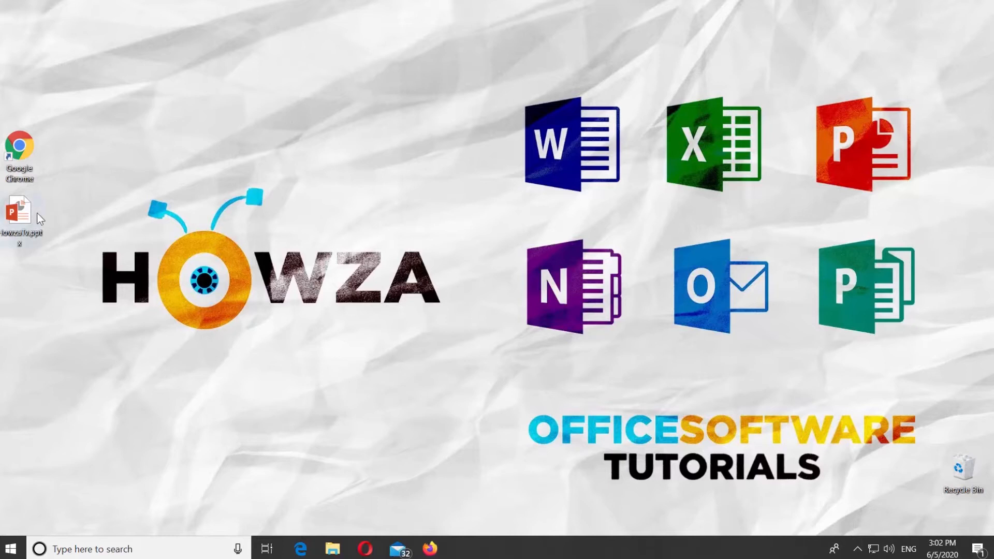
Open HowzaTv.pptx and add a new slide with the Title Slide layout.
double_click(19, 212)
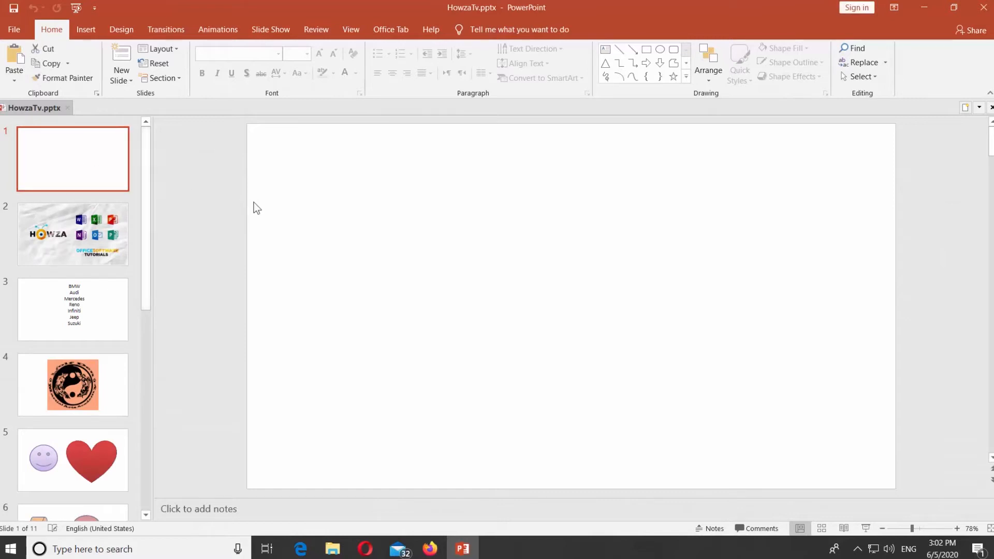
left_click(121, 75)
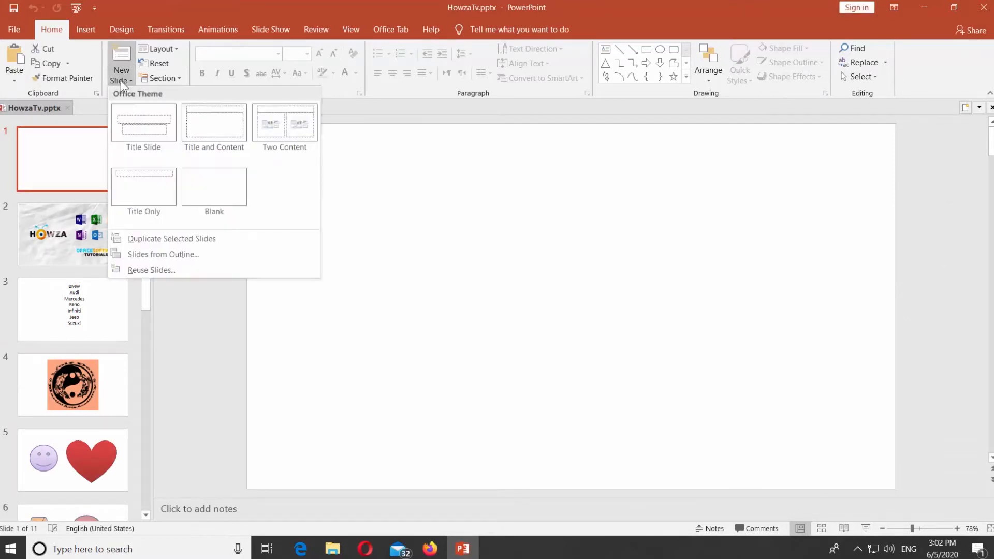
left_click(143, 123)
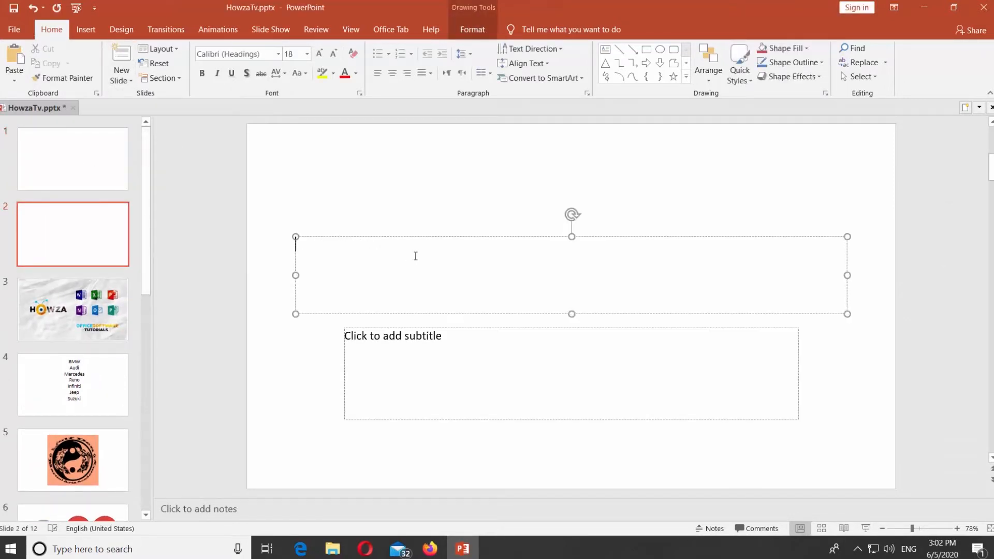
Enter 'Example' as the slide title and enlarge it to 66-point text.
type("Ex")
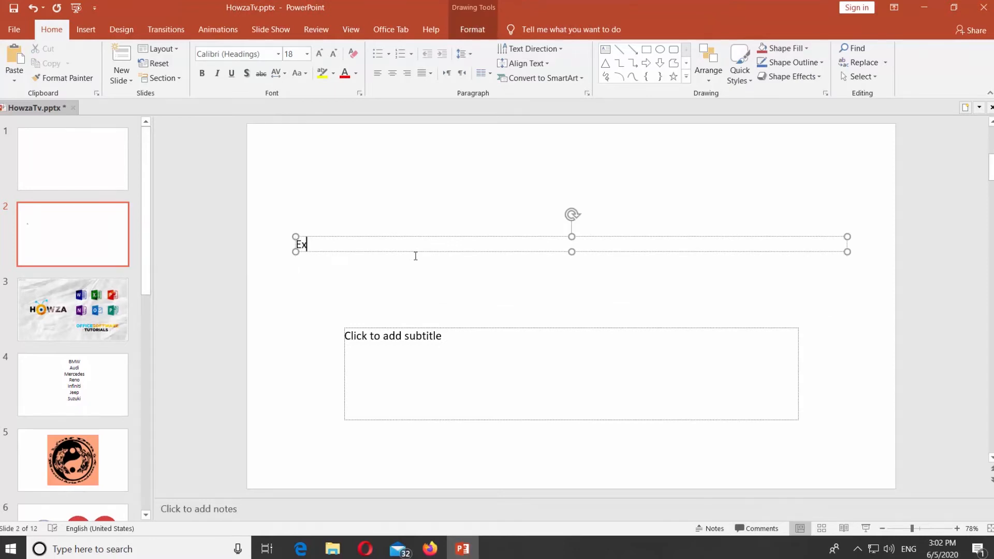
type("a")
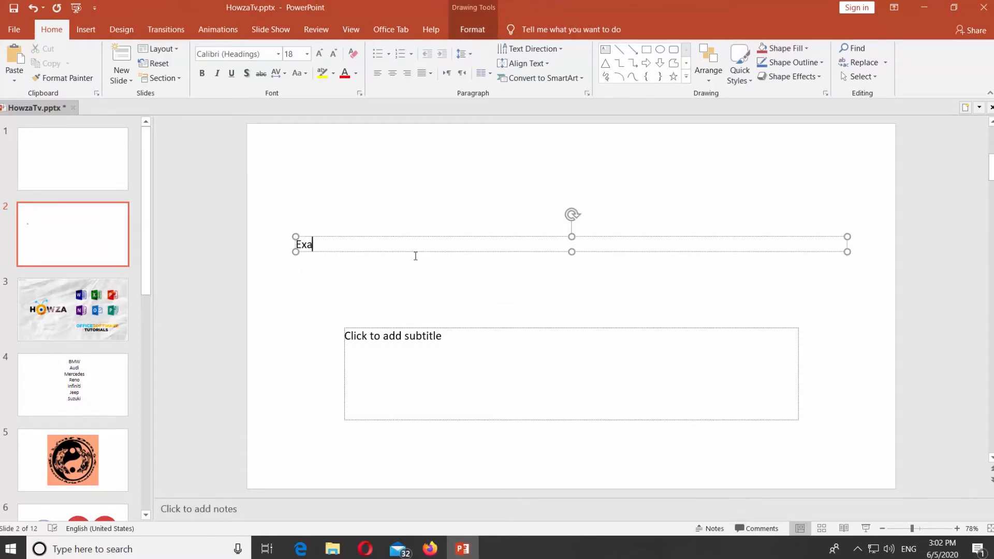
type("mple")
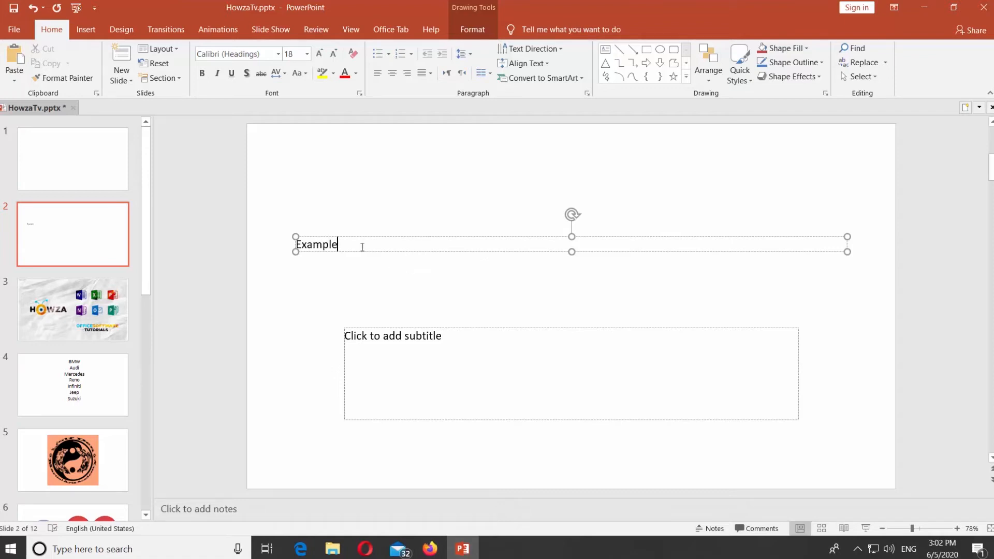
left_click(307, 52)
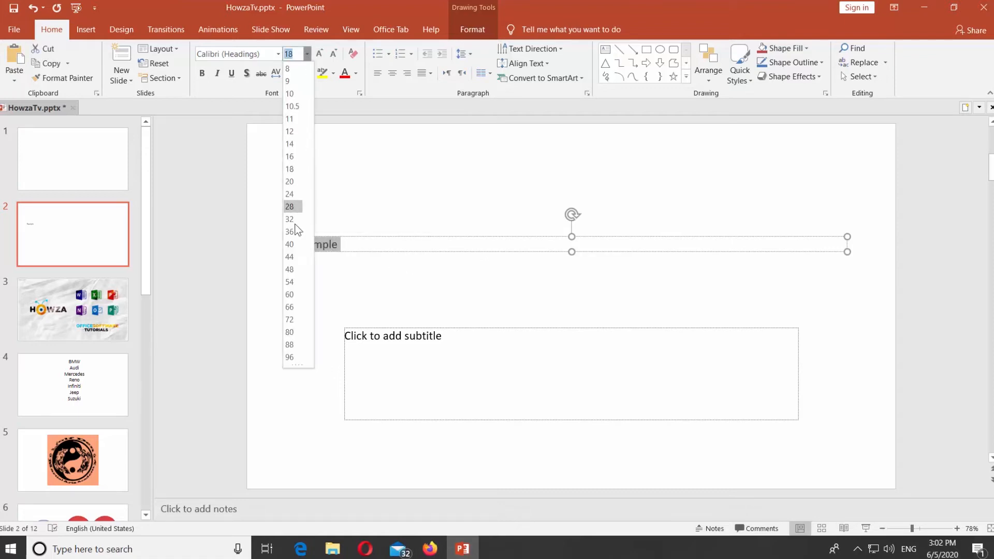
left_click(289, 307)
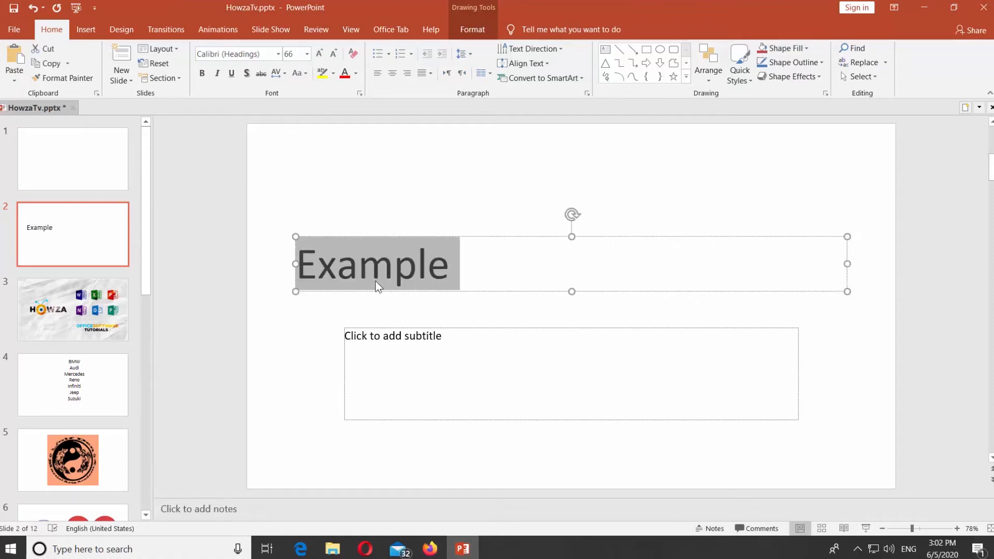
Apply an outlined WordArt style to 'Example' and give its placeholder a solid orange shape style.
left_click(472, 29)
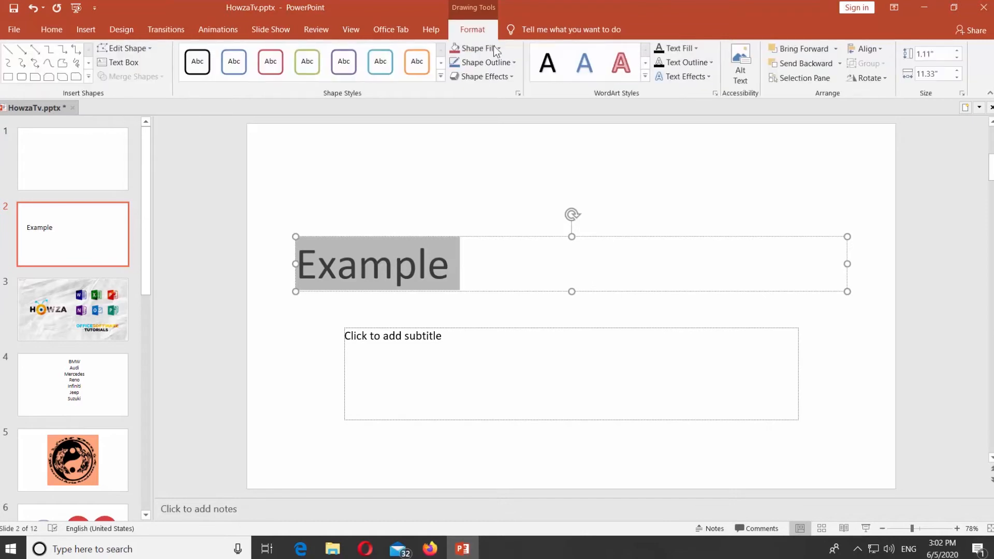
left_click(646, 76)
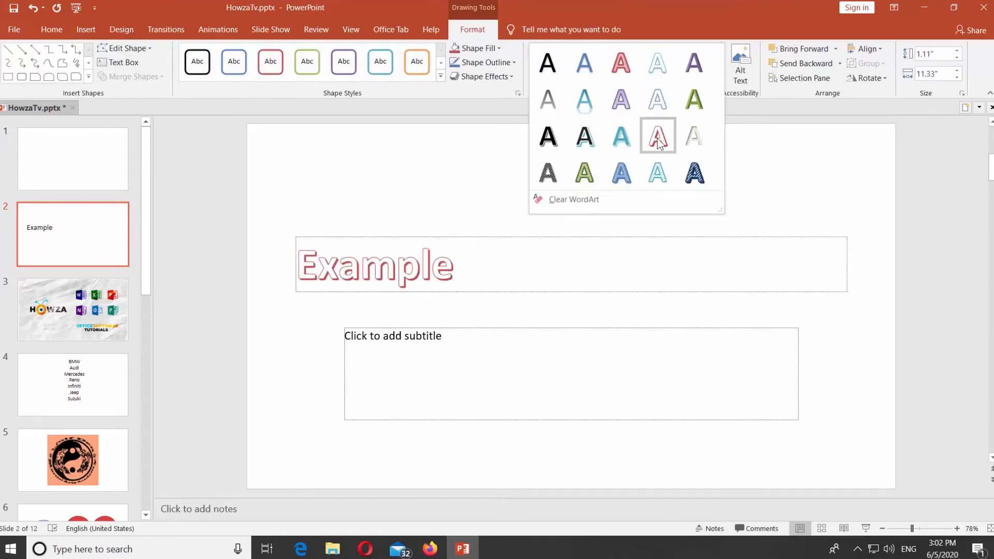
left_click(658, 136)
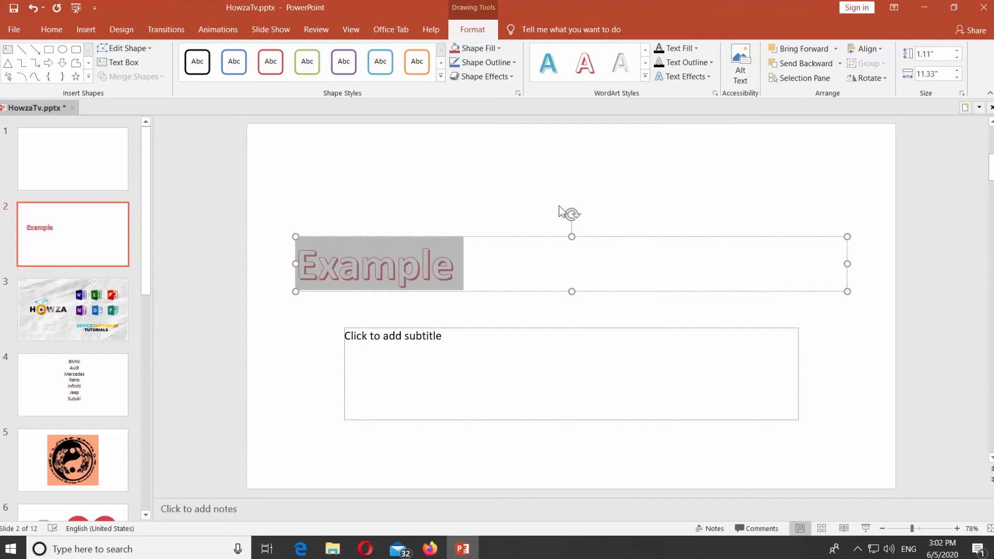
left_click(476, 49)
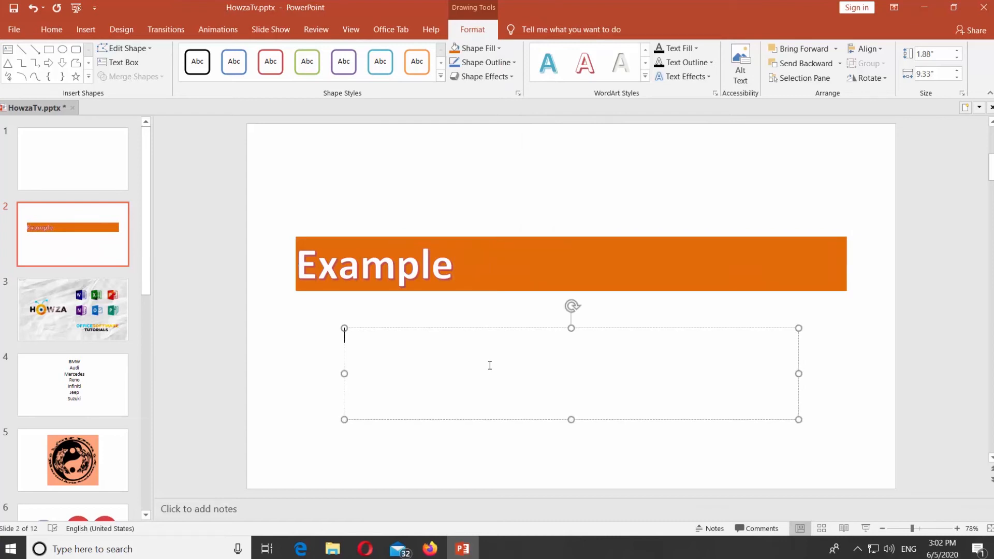
Insert a text box above the title reading 'HowzaTv'.
left_click(86, 29)
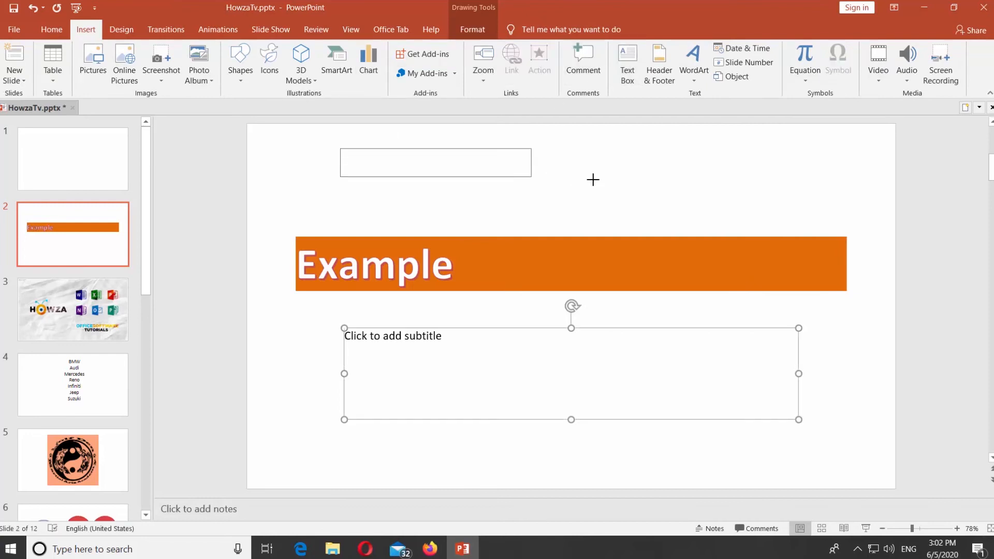
type("HowzaT")
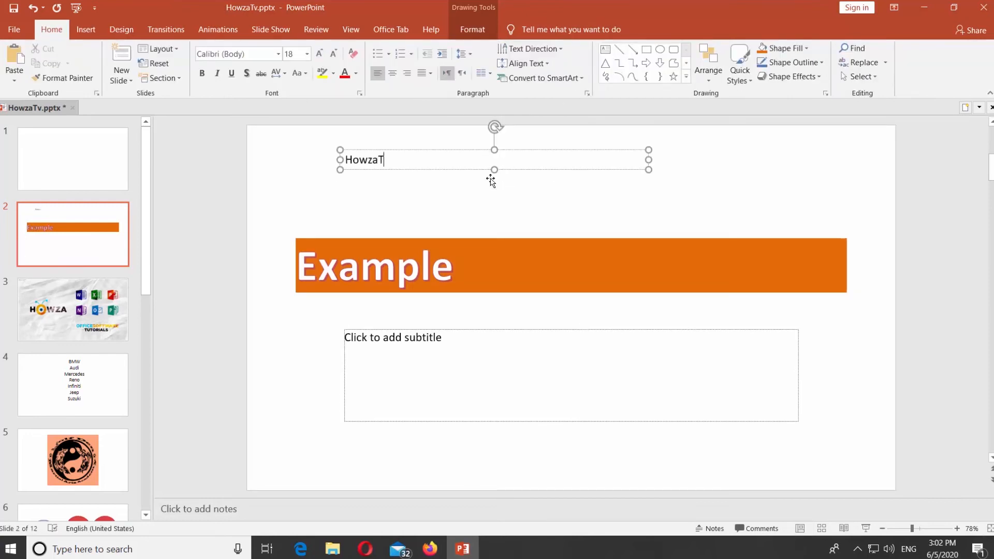
type("v")
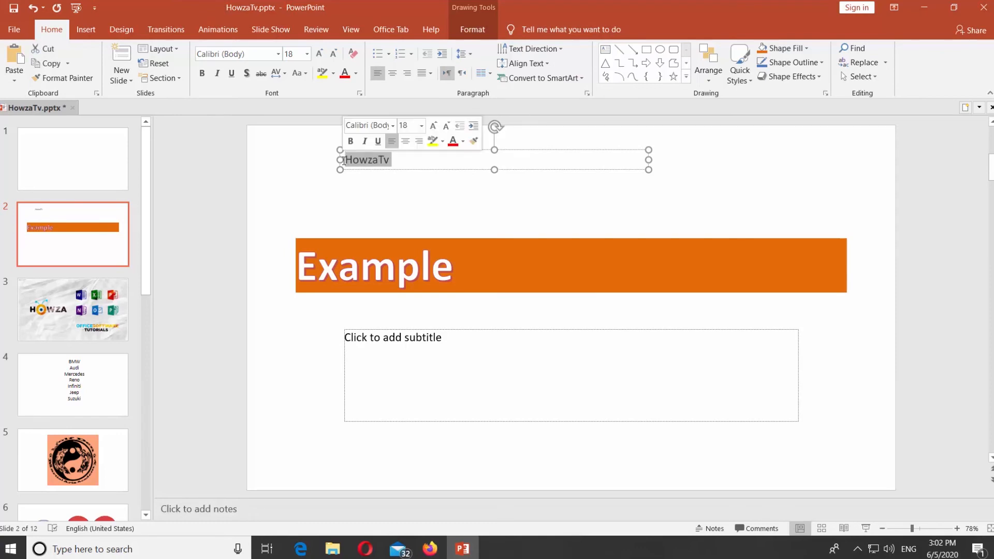
Make 'HowzaTv' 44-point with yellow highlight and bring up the font colour palette.
left_click(421, 125)
type("44")
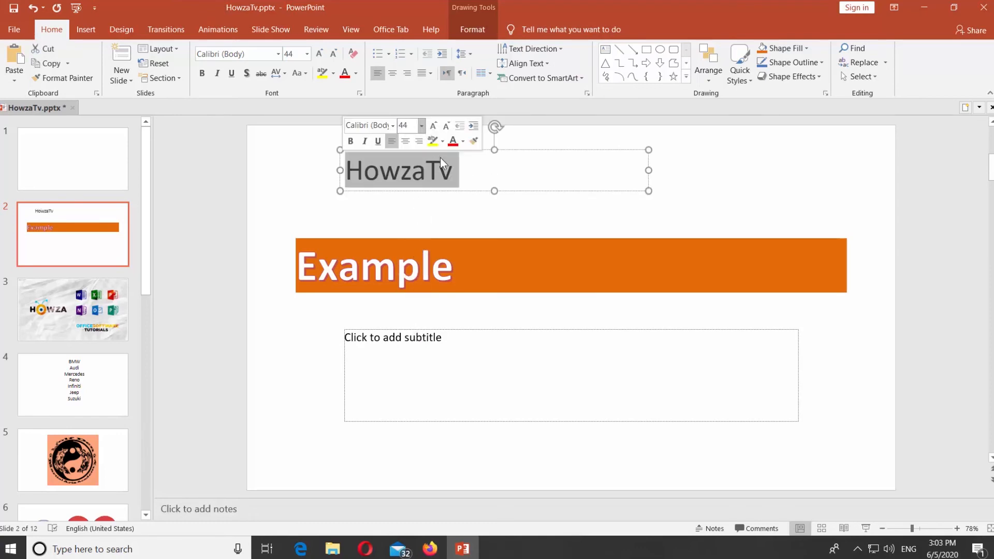
left_click(433, 140)
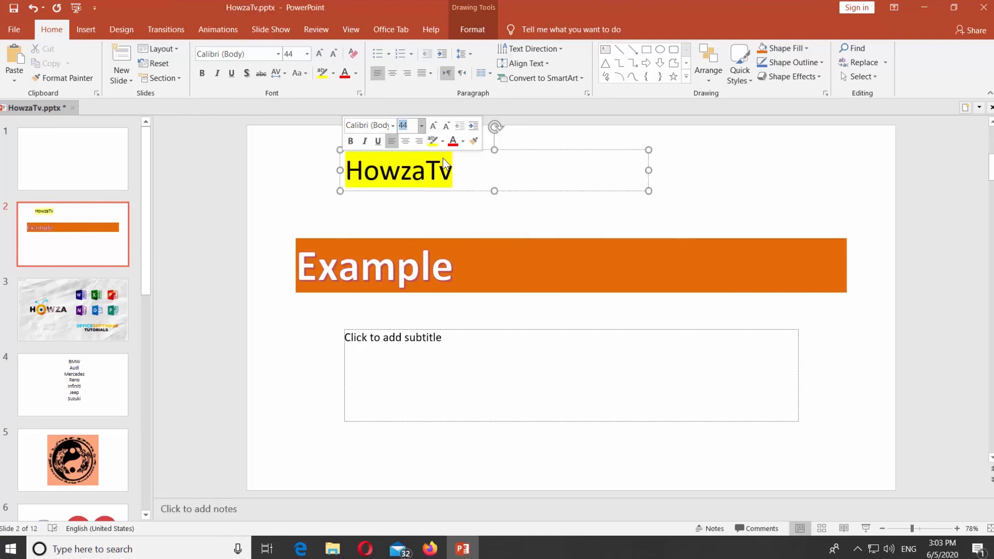
left_click(463, 142)
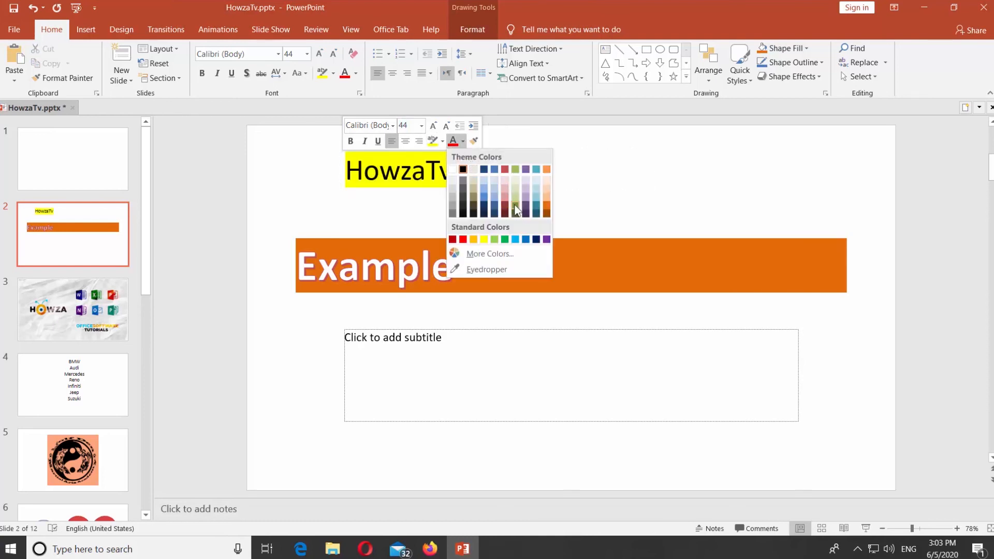